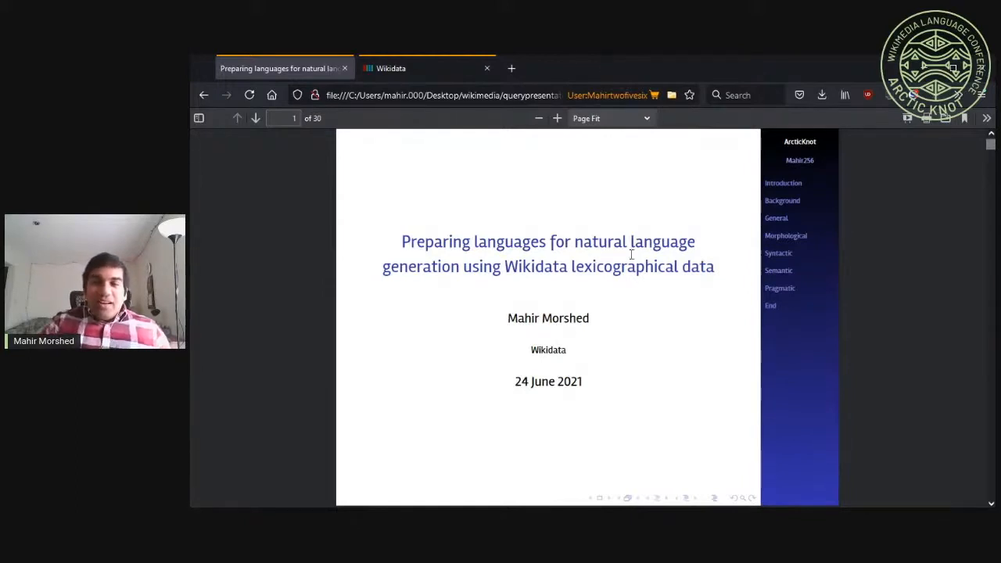
pyautogui.moveTo(605, 323)
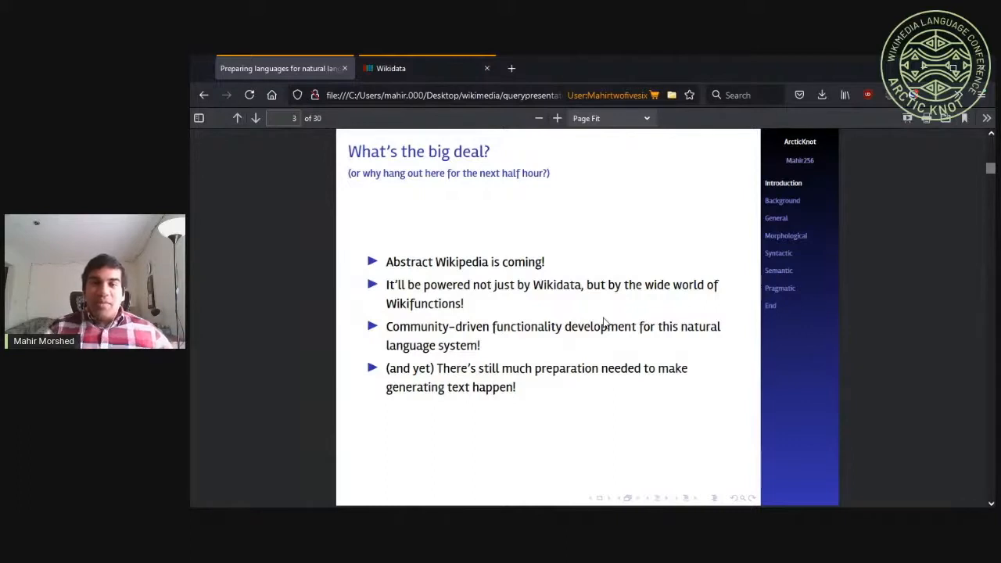
pyautogui.moveTo(514, 172)
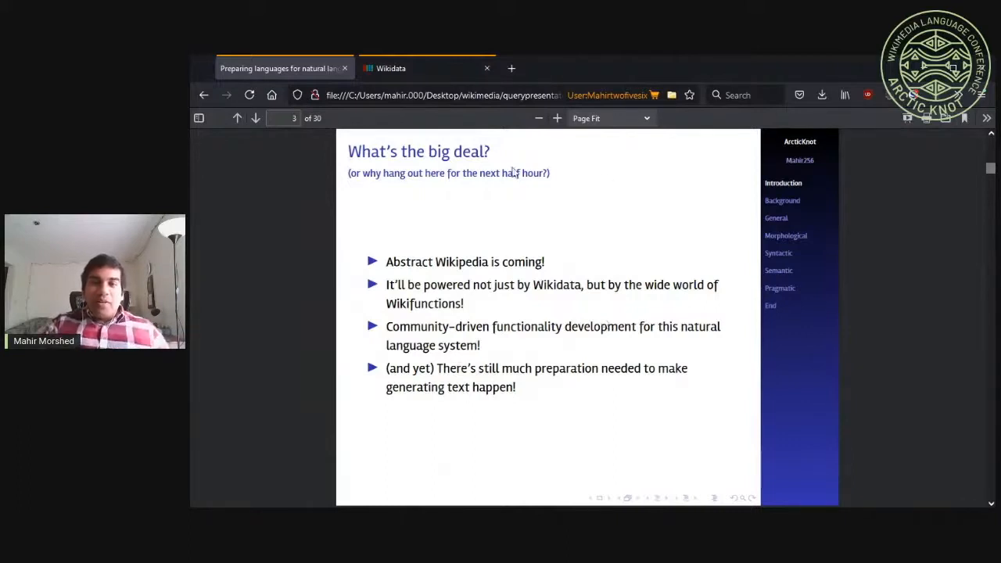
pyautogui.moveTo(358, 210)
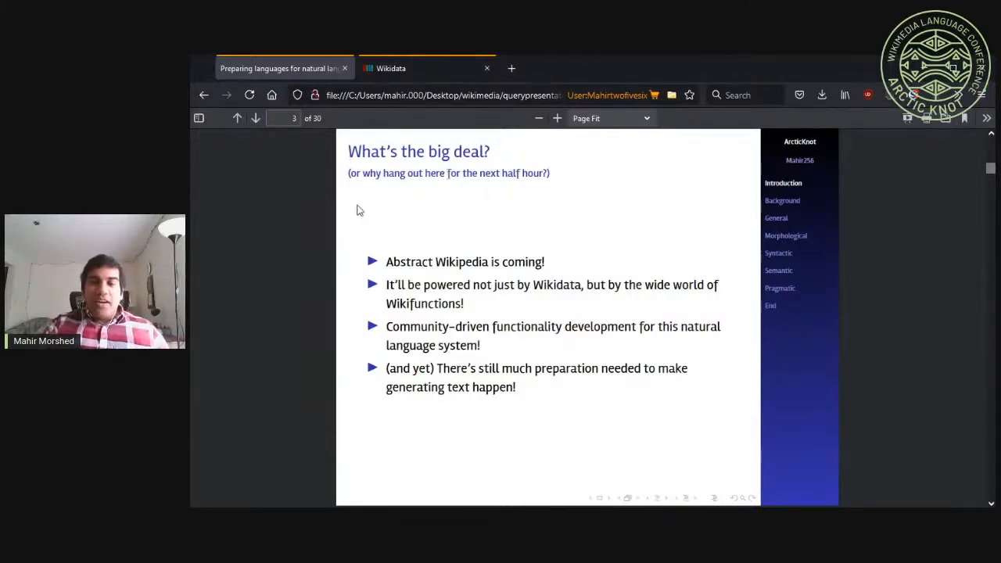
pyautogui.moveTo(586, 224)
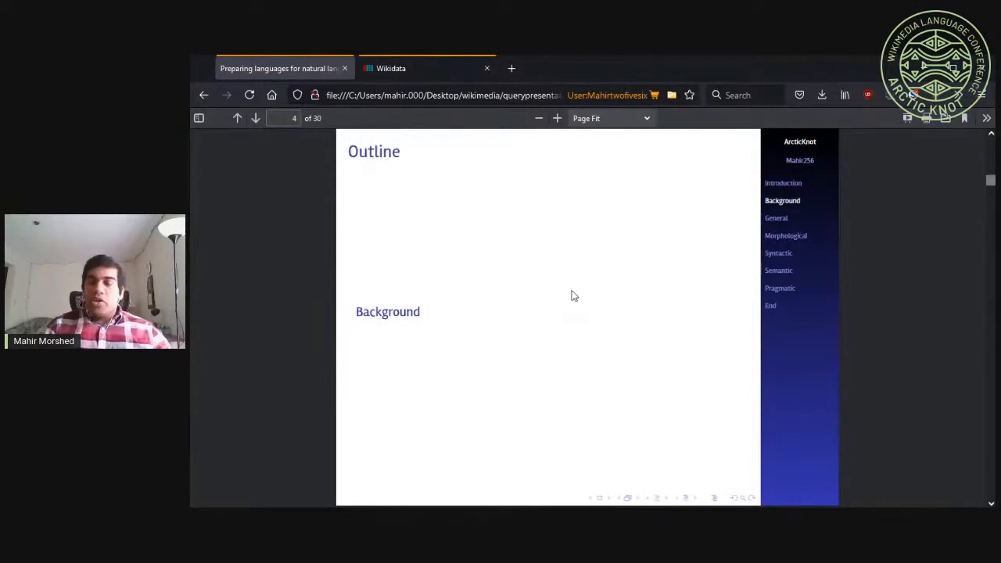
# Advance the deck to slide 5, 'Background: lexemes'
pyautogui.click(255, 118)
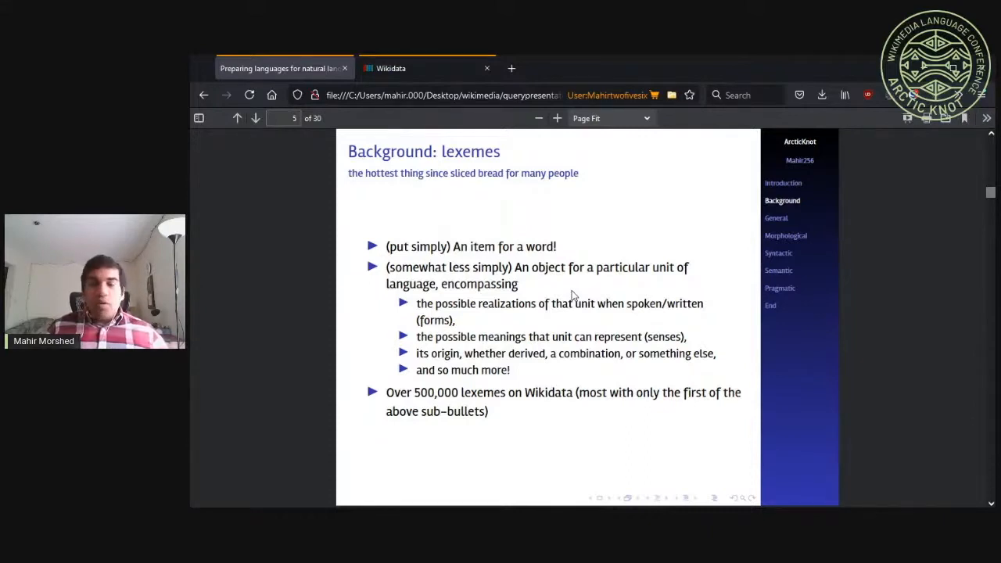
pyautogui.moveTo(621, 219)
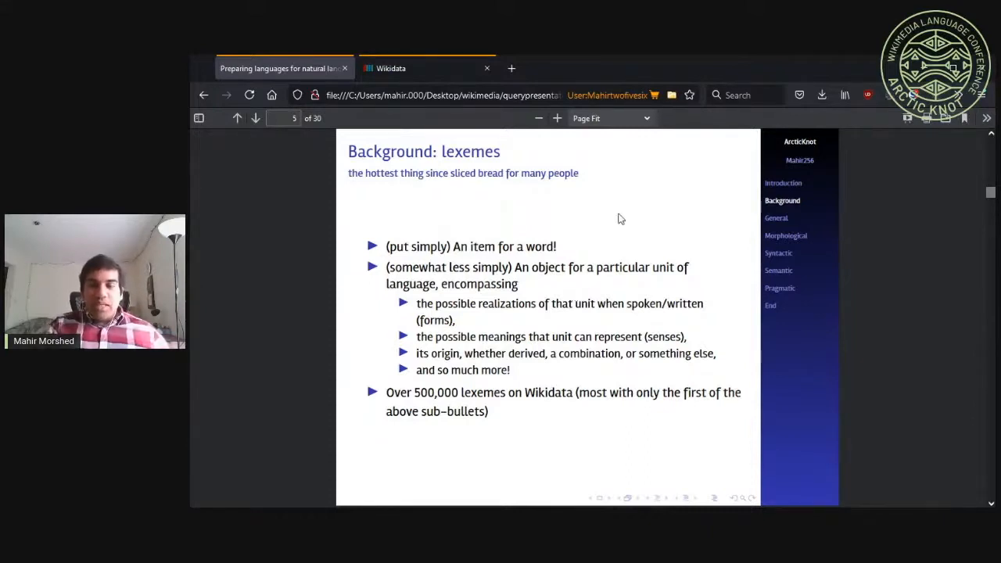
pyautogui.moveTo(577, 189)
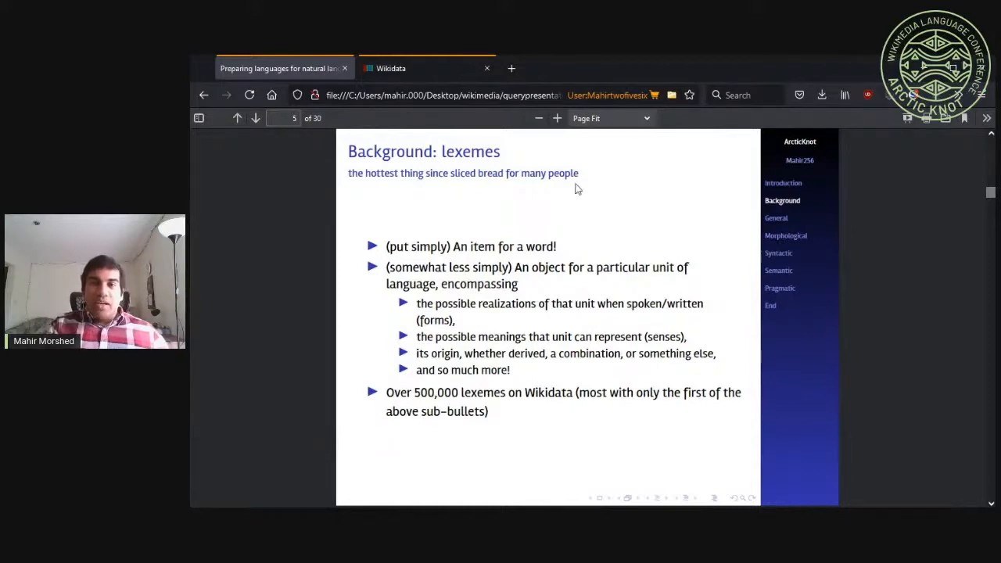
pyautogui.moveTo(522, 245)
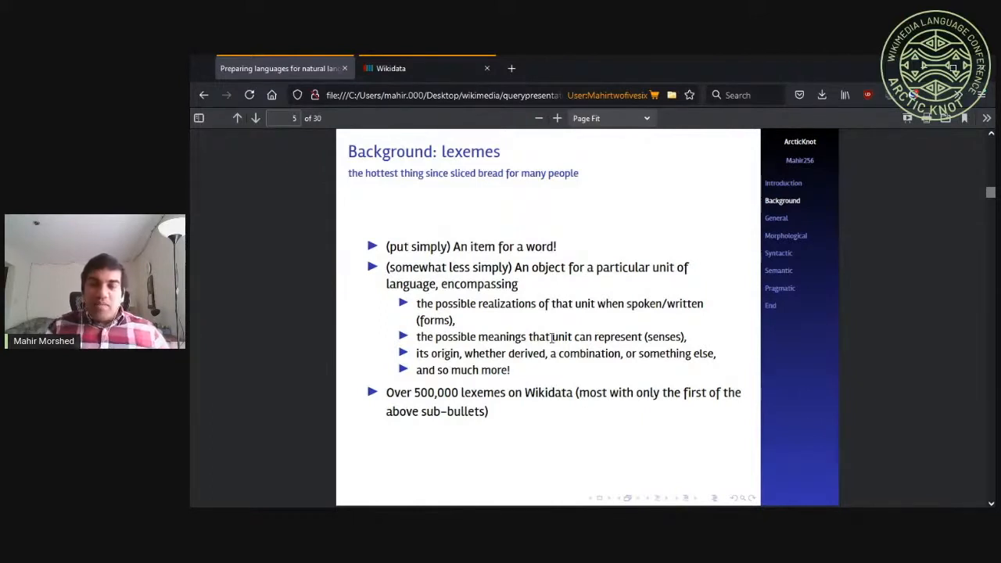
# Advance to slide 6, 'Background: Abstract Wikipedia'
pyautogui.click(256, 118)
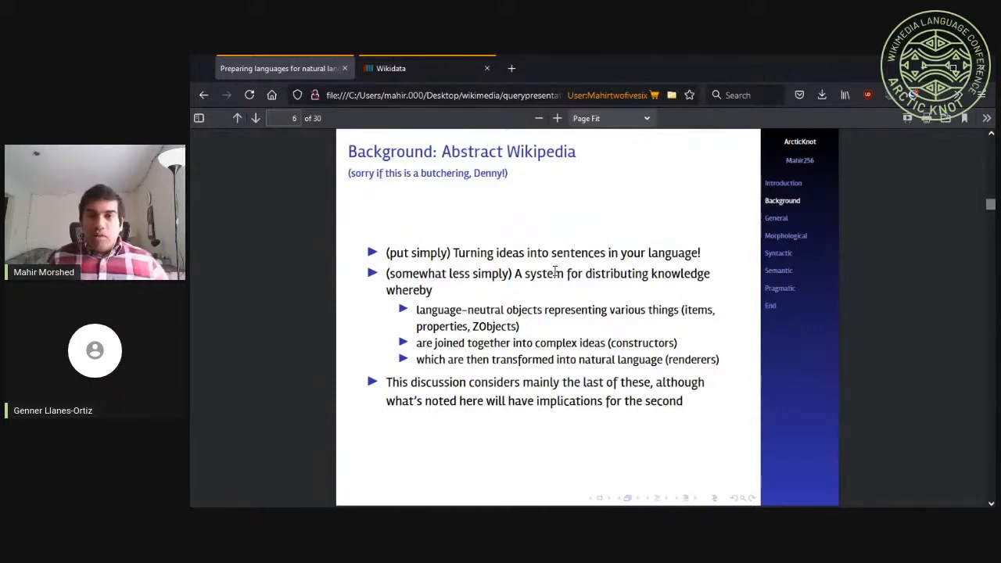
# Advance to slide 7, the General section Outline slide
pyautogui.click(255, 118)
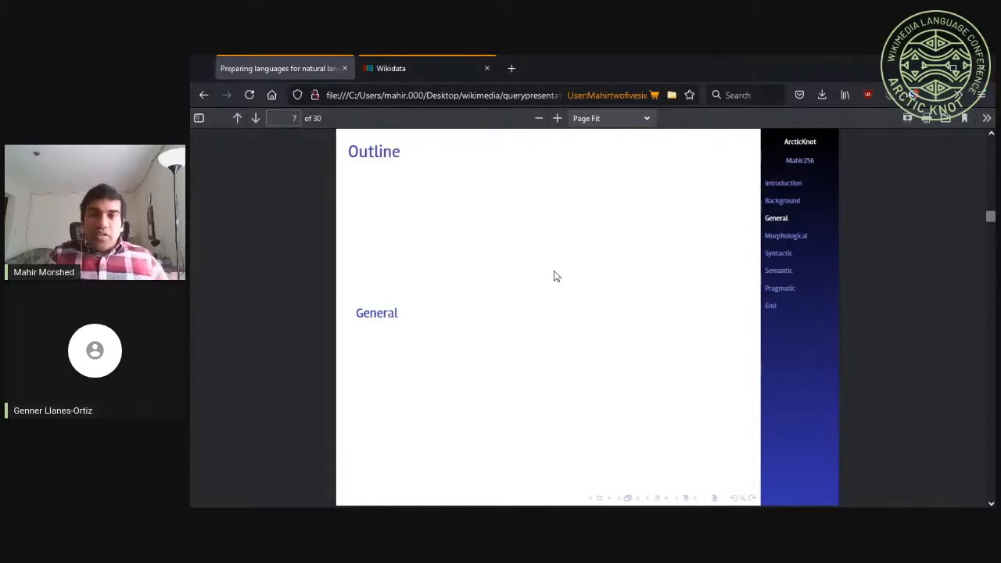
# Advance to slide 8, 'General questions to ask'
pyautogui.click(255, 118)
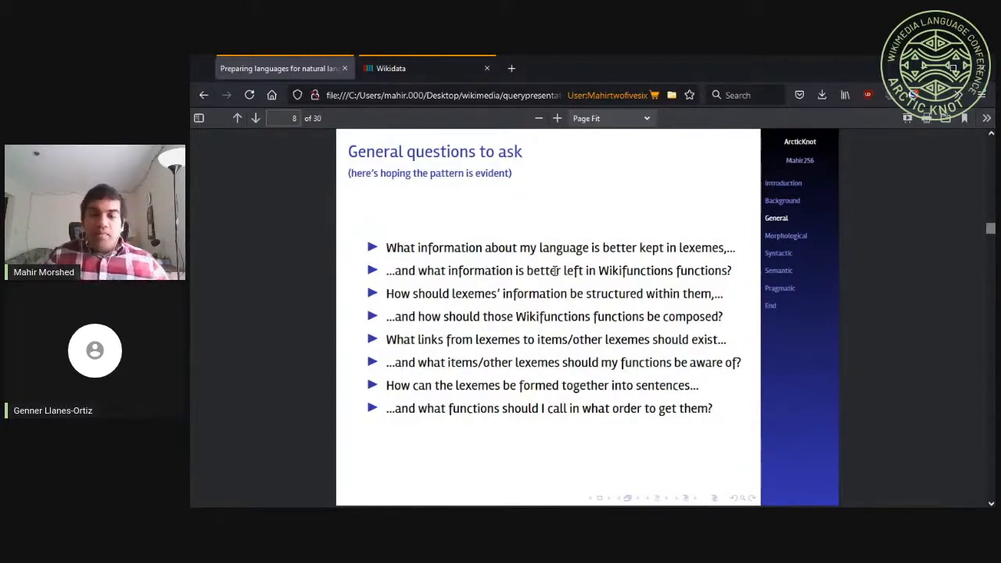
# Advance to slide 9, 'Fallbacks, fallbacks, fallbacks!'
pyautogui.click(255, 118)
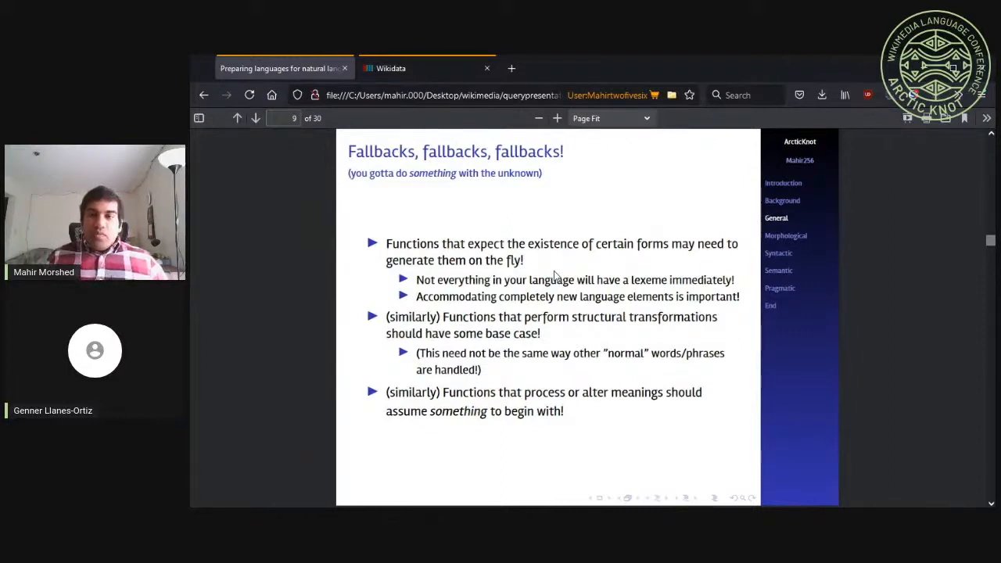
pyautogui.moveTo(777, 409)
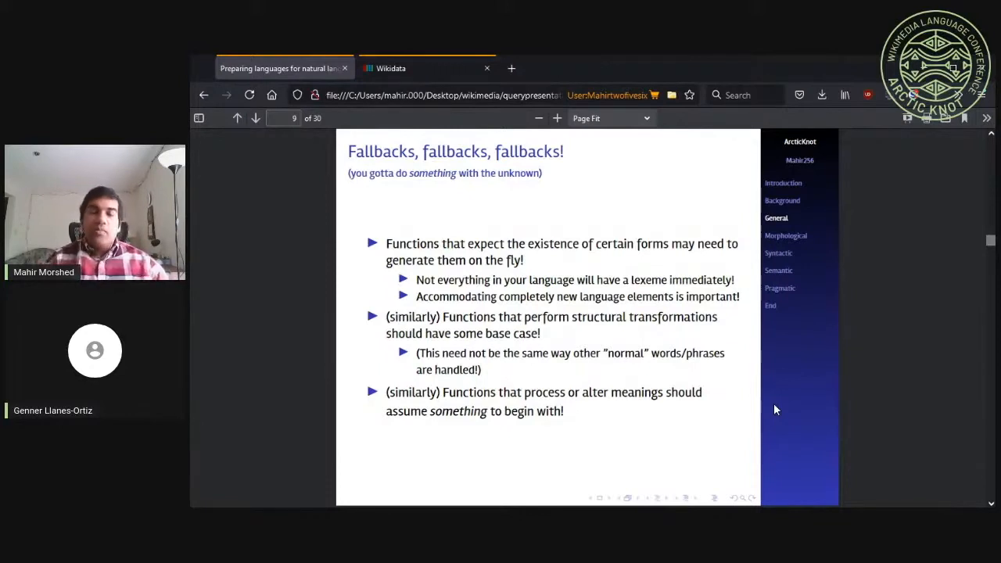
# Move past the fallbacks slide to the Morphological section Outline, slide 11
pyautogui.click(255, 118)
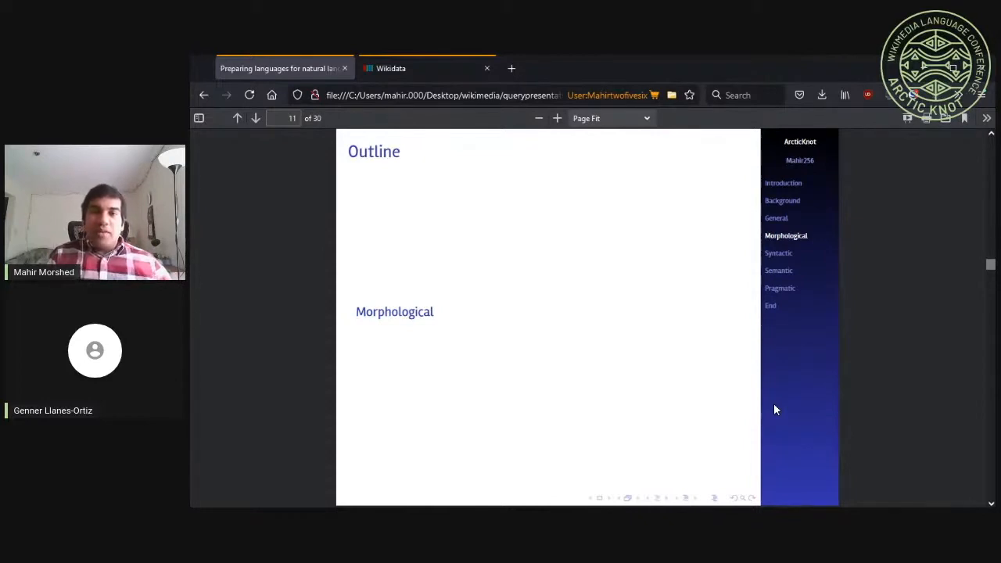
# Advance through slide 12 to slide 13, Morphological modeling with Bengali examples
pyautogui.click(255, 118)
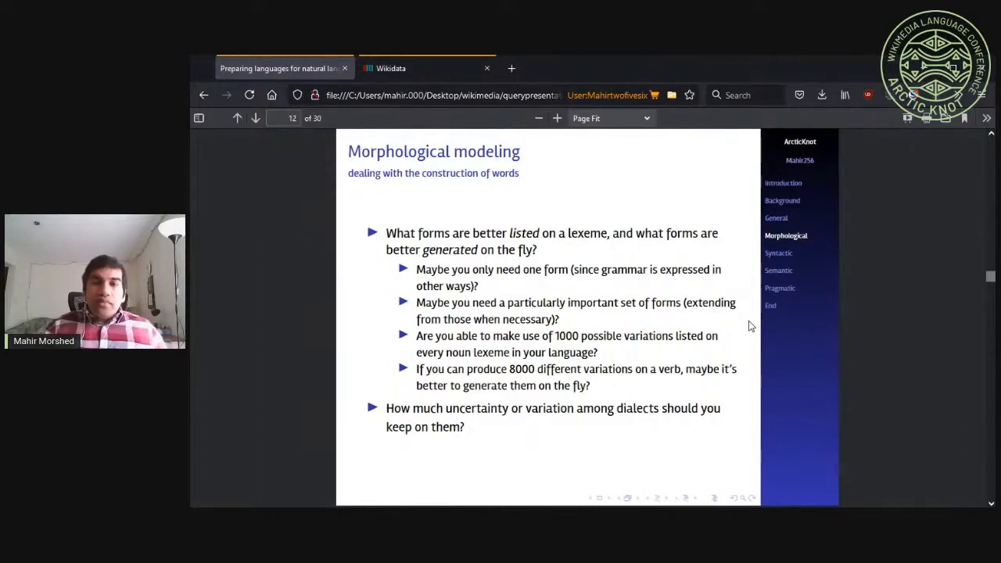
pyautogui.click(254, 118)
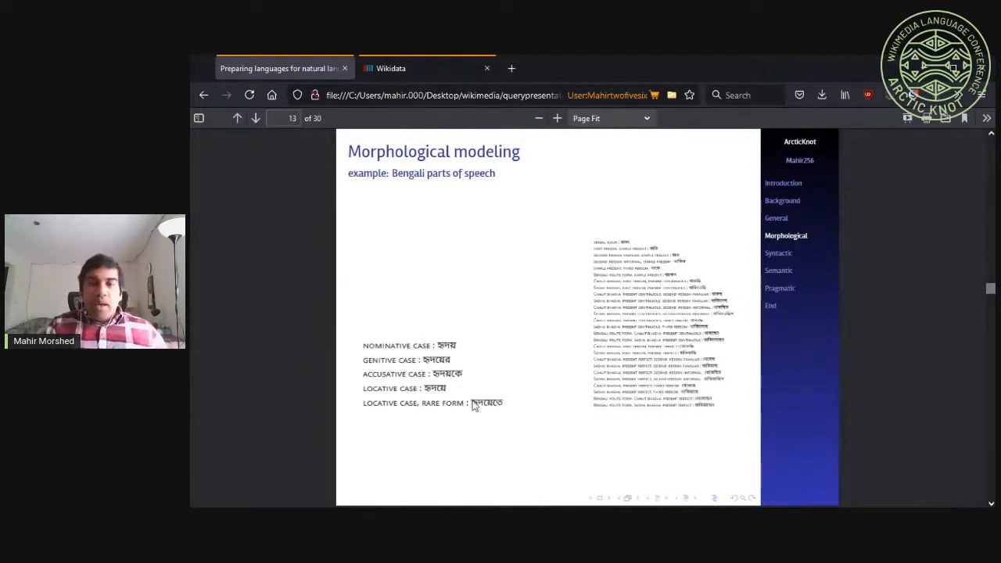
pyautogui.moveTo(637, 258)
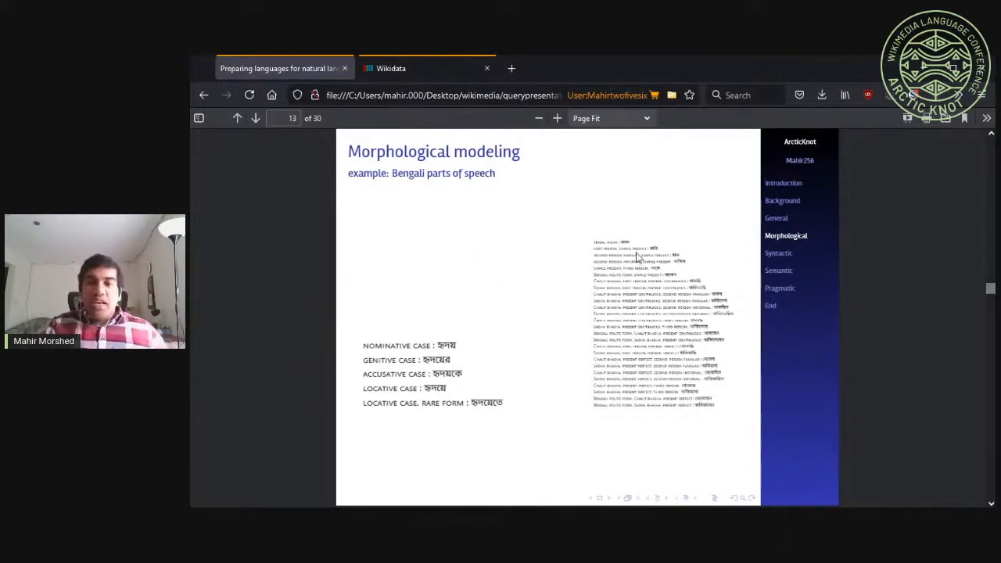
pyautogui.moveTo(734, 481)
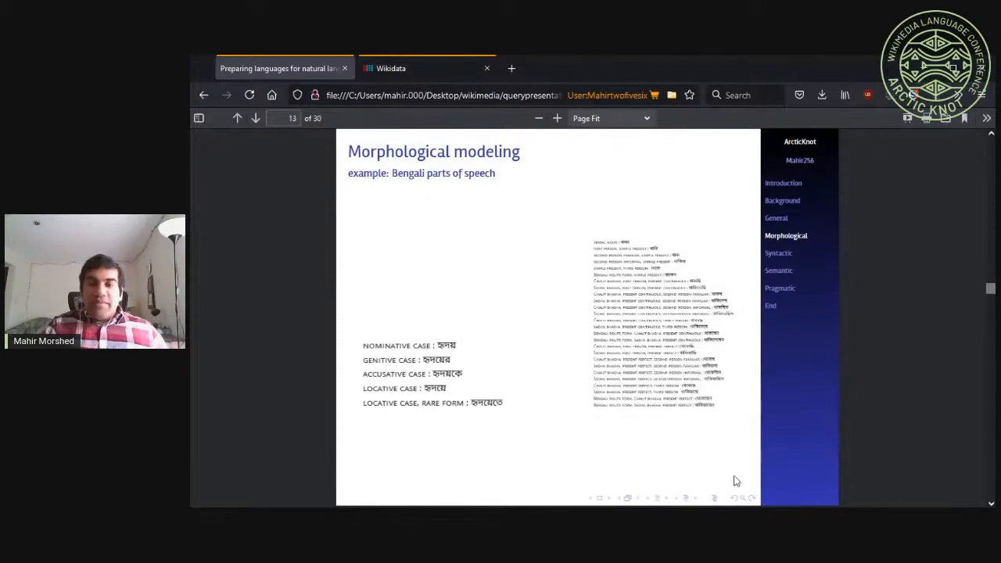
pyautogui.moveTo(816, 442)
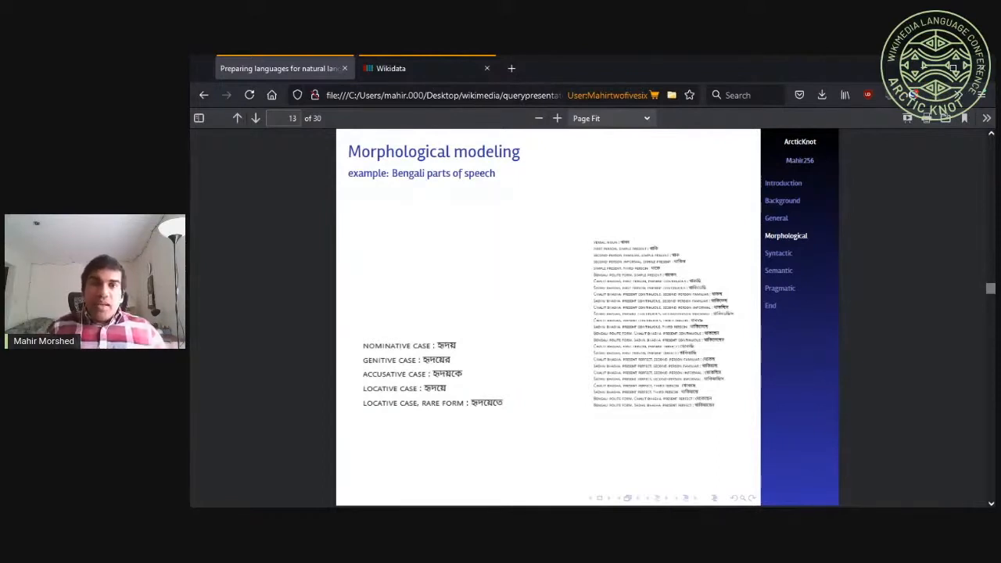
# Advance to slide 14 on Bengali adjectives, adverbs, pronouns and regional words
pyautogui.click(255, 118)
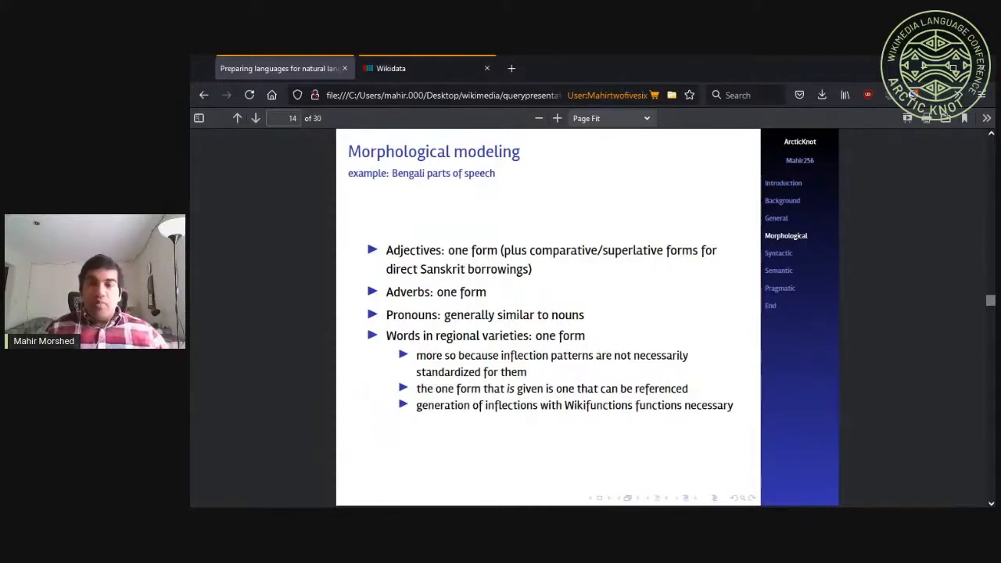
# Advance to slide 15, 'On idioms and fixed phrases'
pyautogui.click(254, 118)
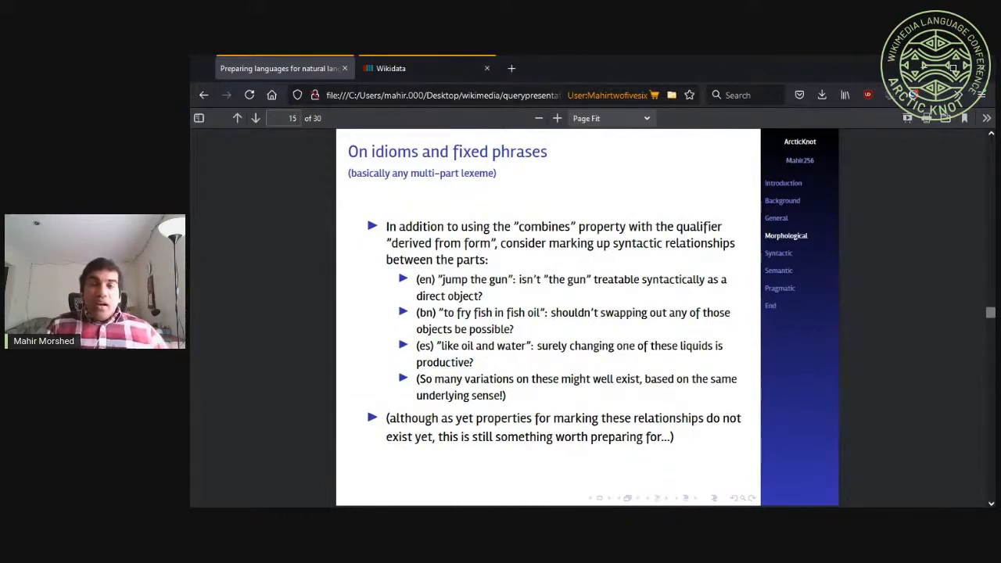
# Advance past the Syntactic Outline slide to slide 17, 'Syntactic modeling'
pyautogui.click(777, 252)
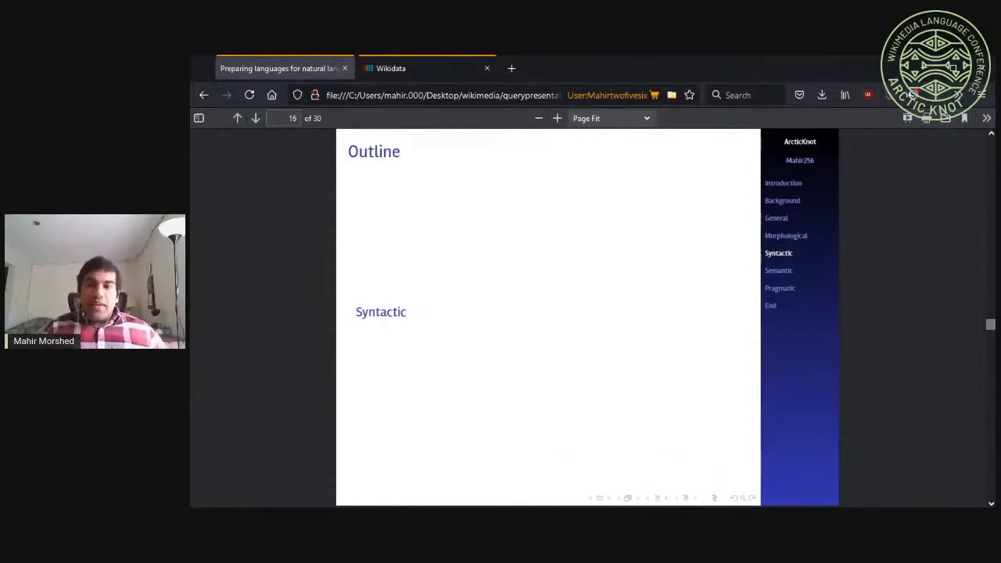
pyautogui.click(255, 118)
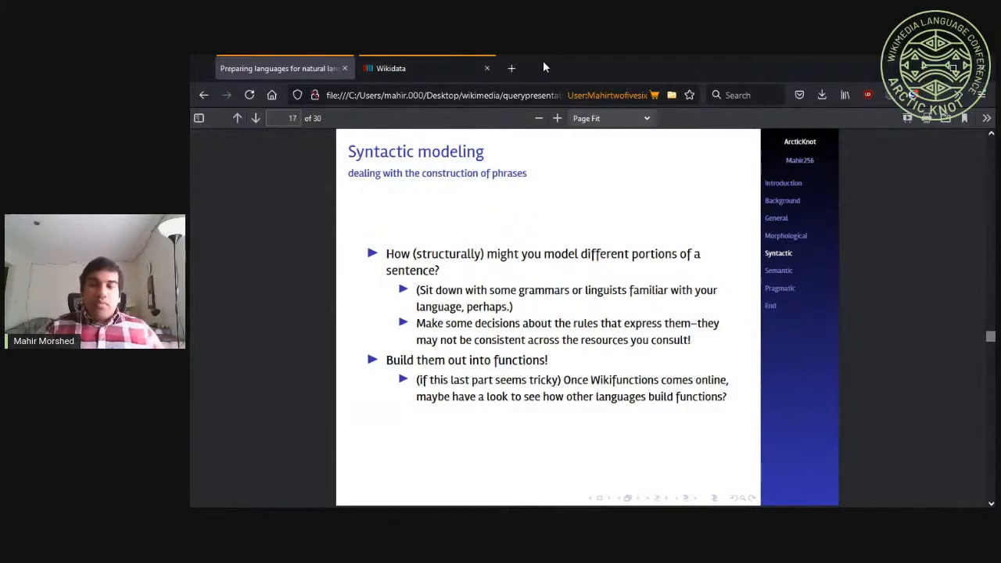
pyautogui.moveTo(617, 67)
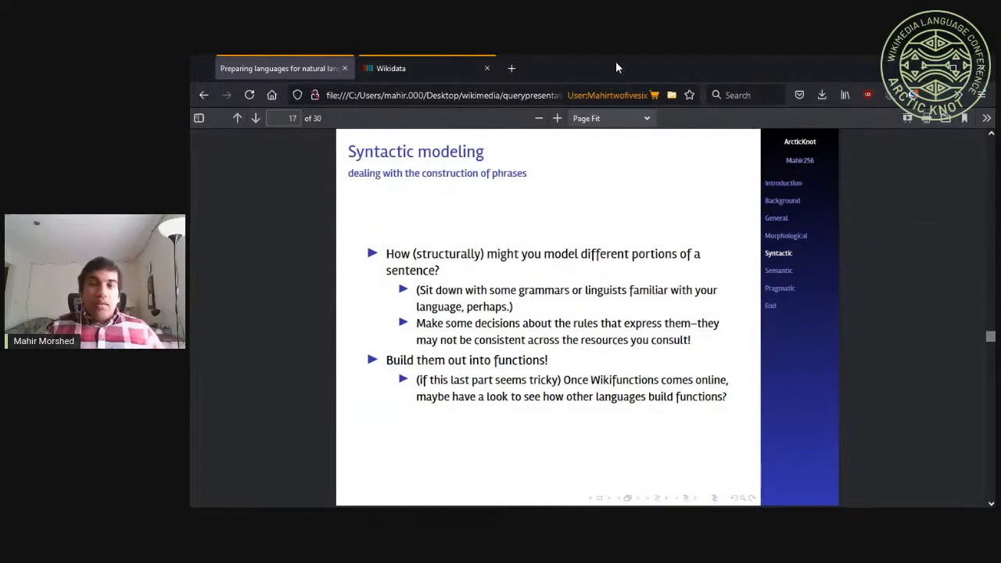
pyautogui.moveTo(563, 69)
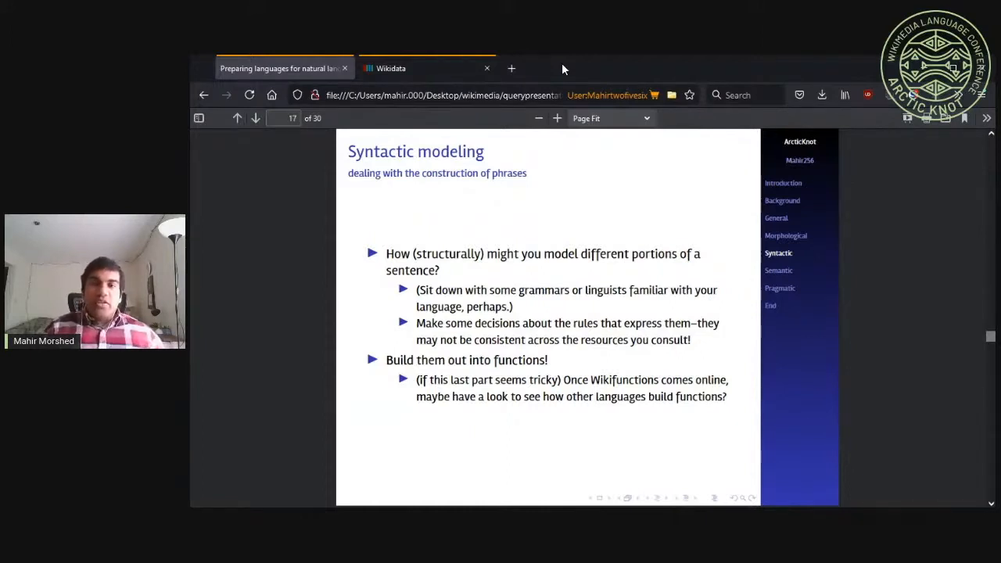
# Advance the deck to slide 19, the Bengali subject and object placement example
pyautogui.click(255, 118)
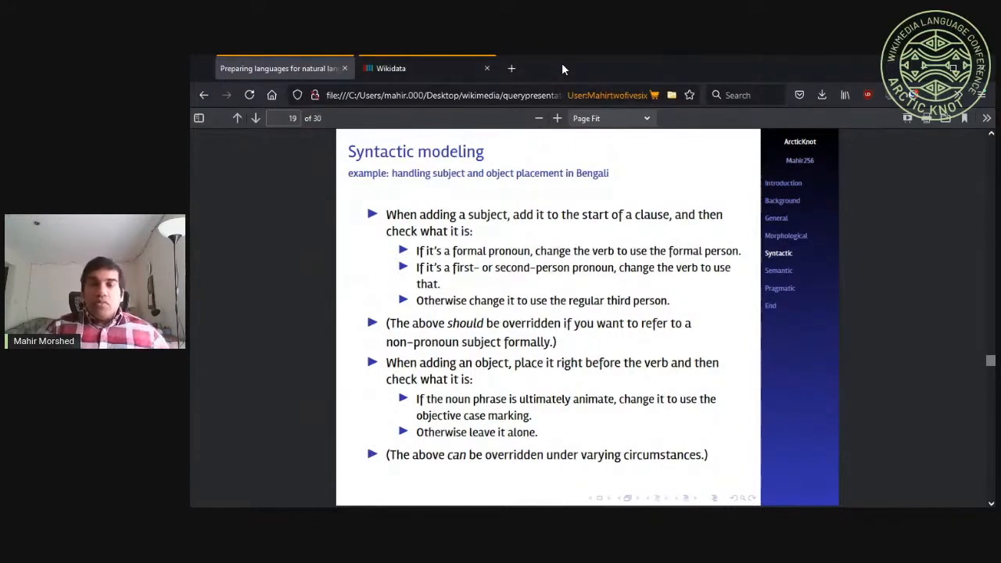
pyautogui.moveTo(545, 64)
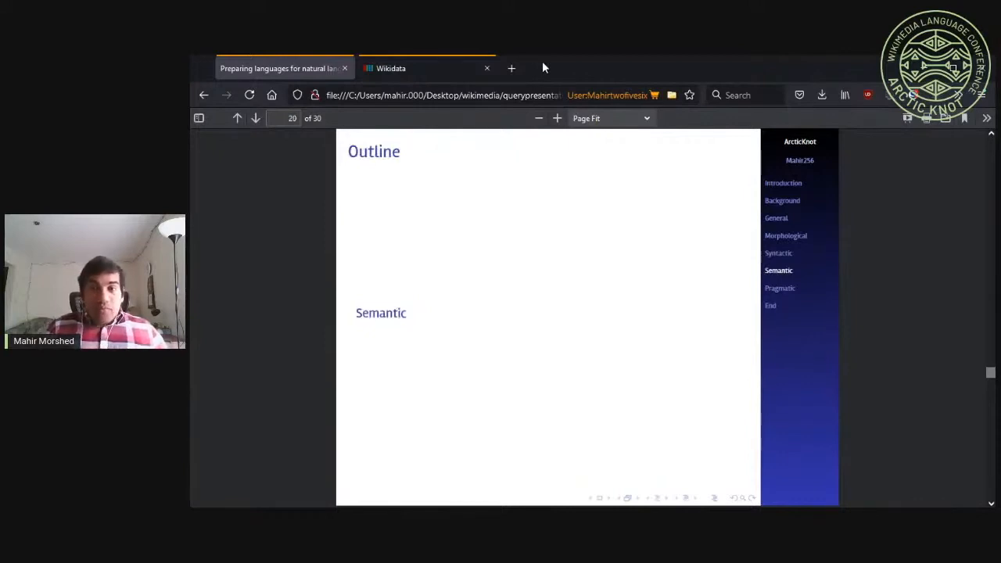
pyautogui.click(254, 118)
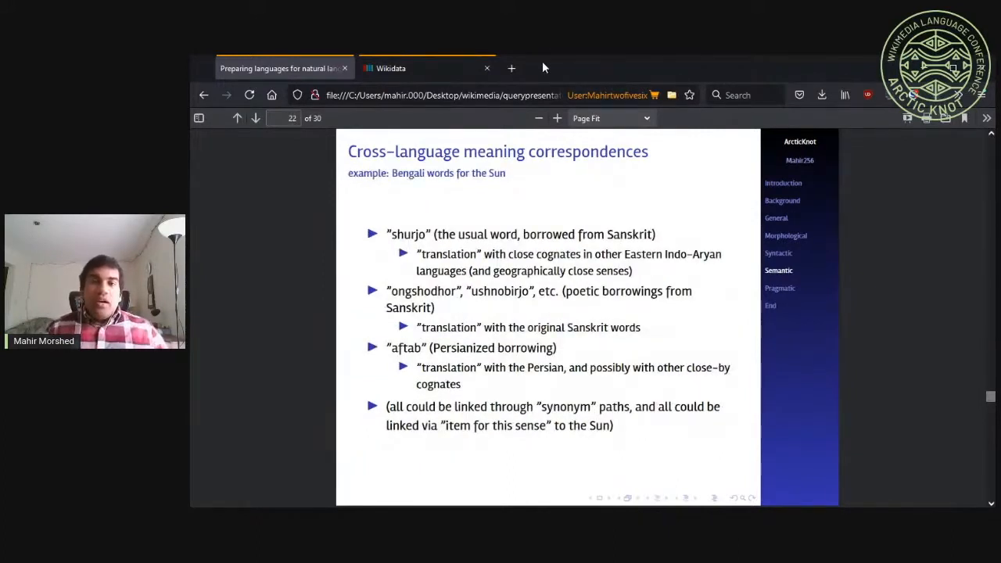
pyautogui.moveTo(543, 67)
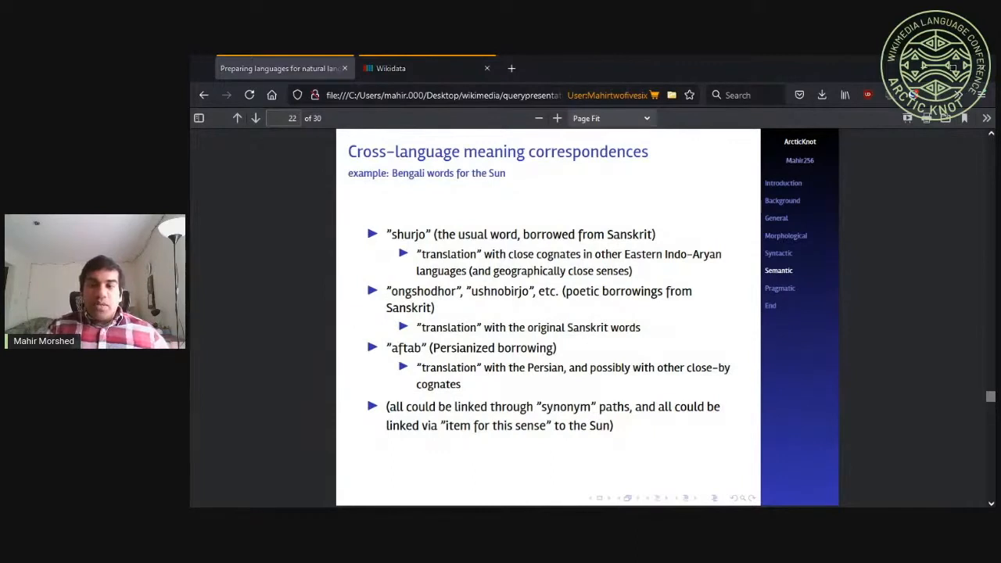
pyautogui.moveTo(610, 65)
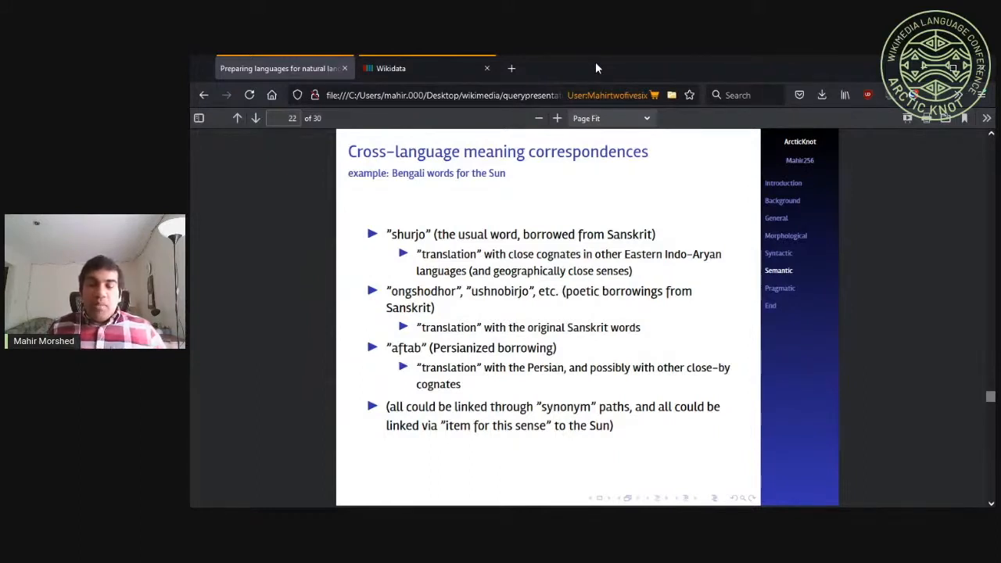
pyautogui.click(237, 118)
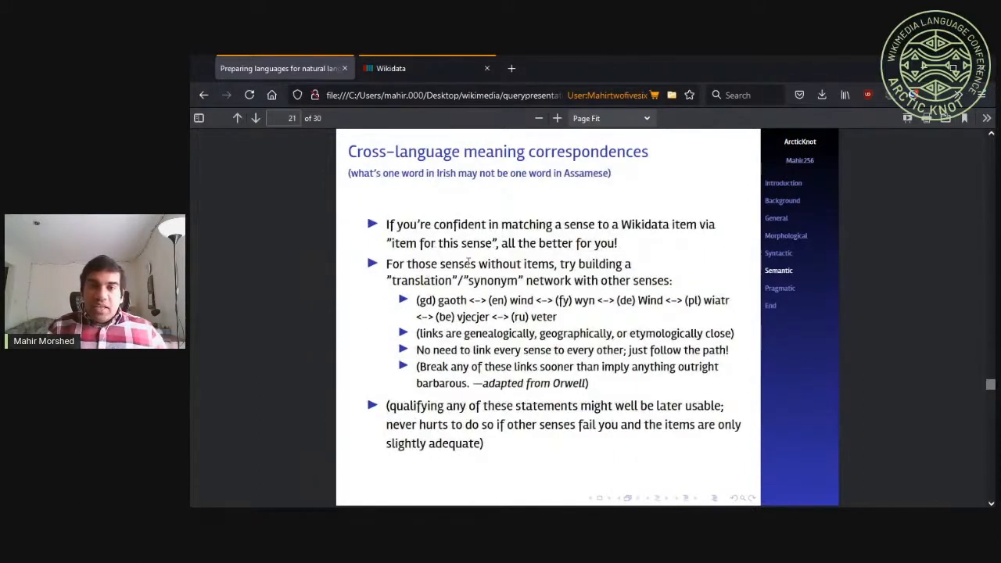
pyautogui.click(255, 118)
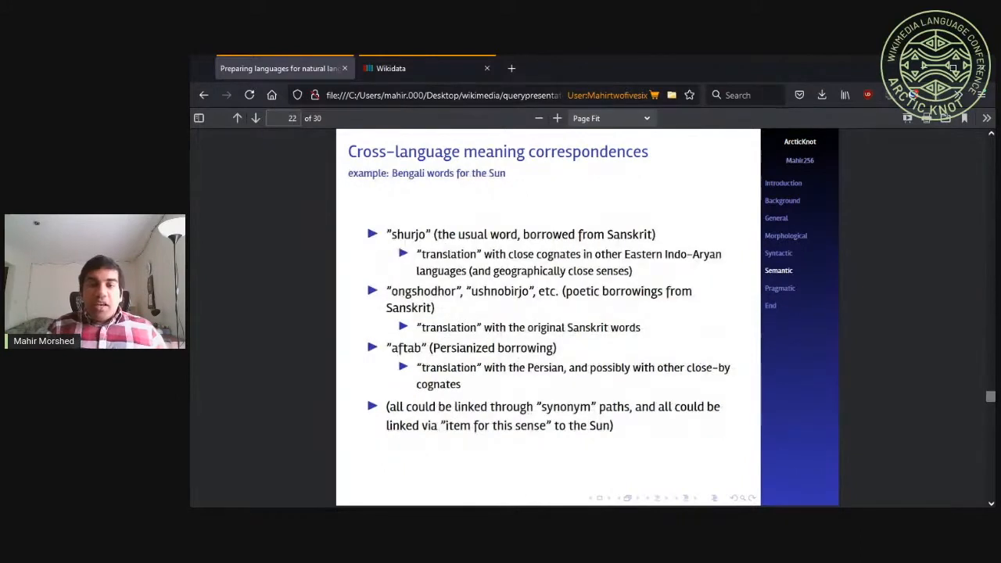
pyautogui.moveTo(616, 435)
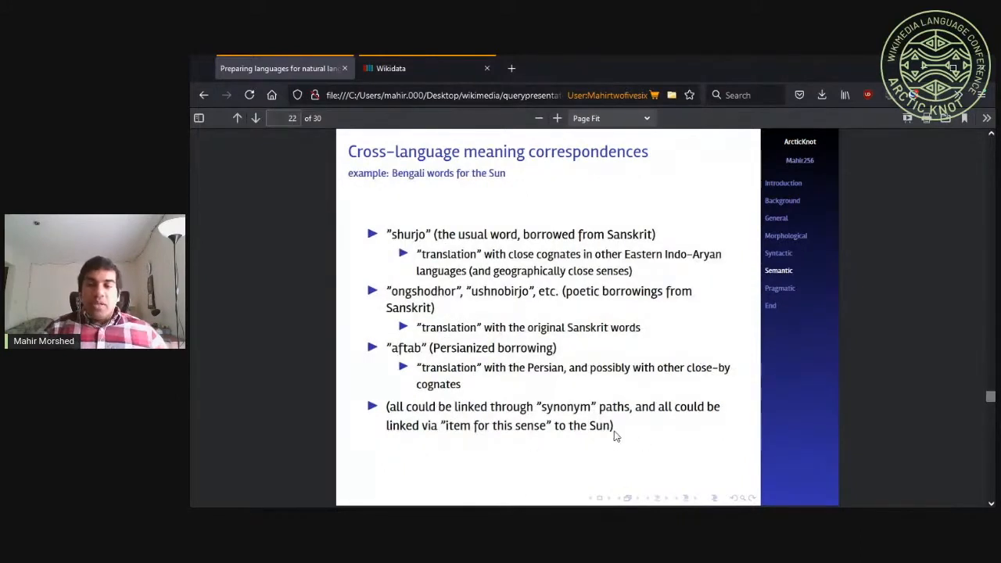
pyautogui.moveTo(796, 434)
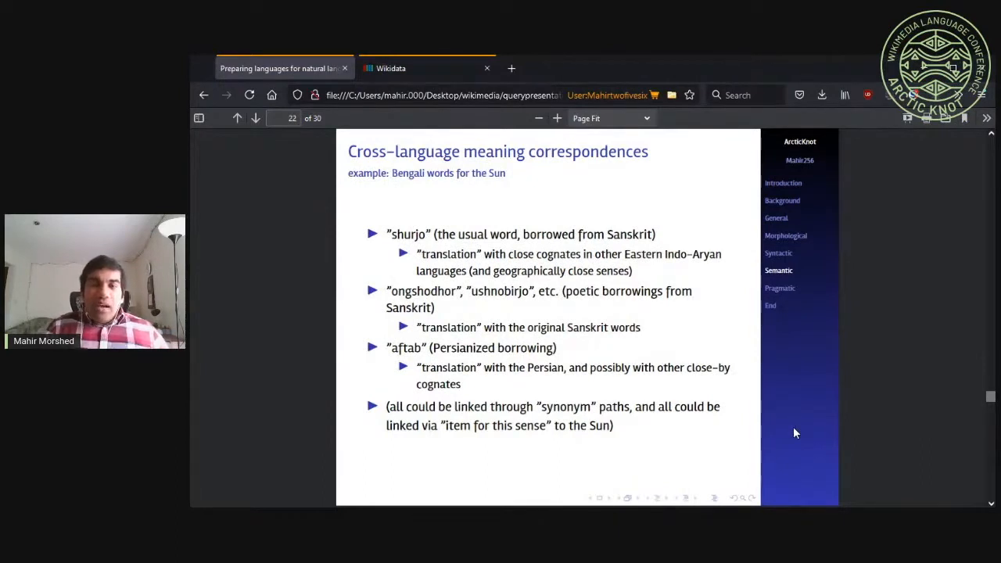
pyautogui.click(255, 118)
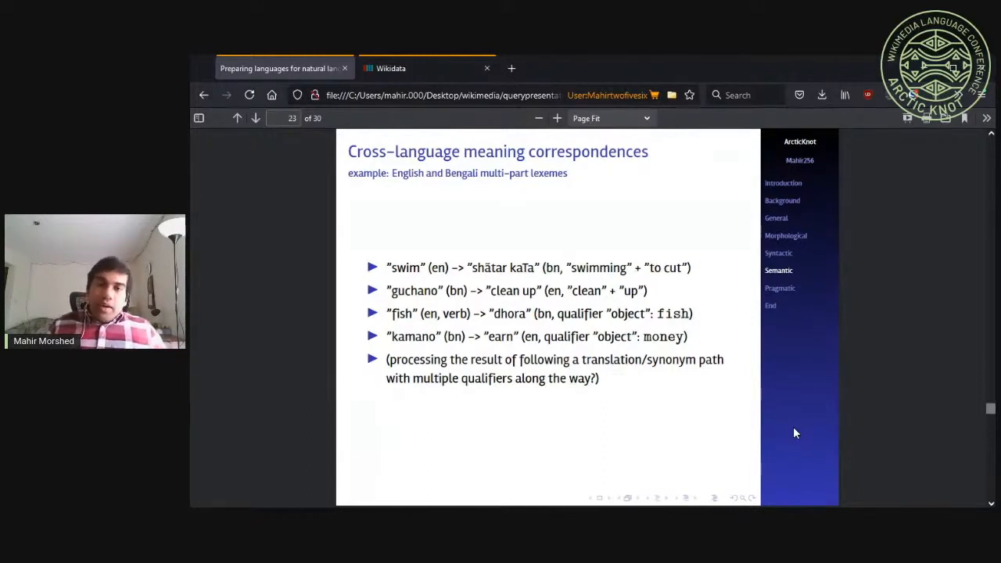
pyautogui.moveTo(435, 276)
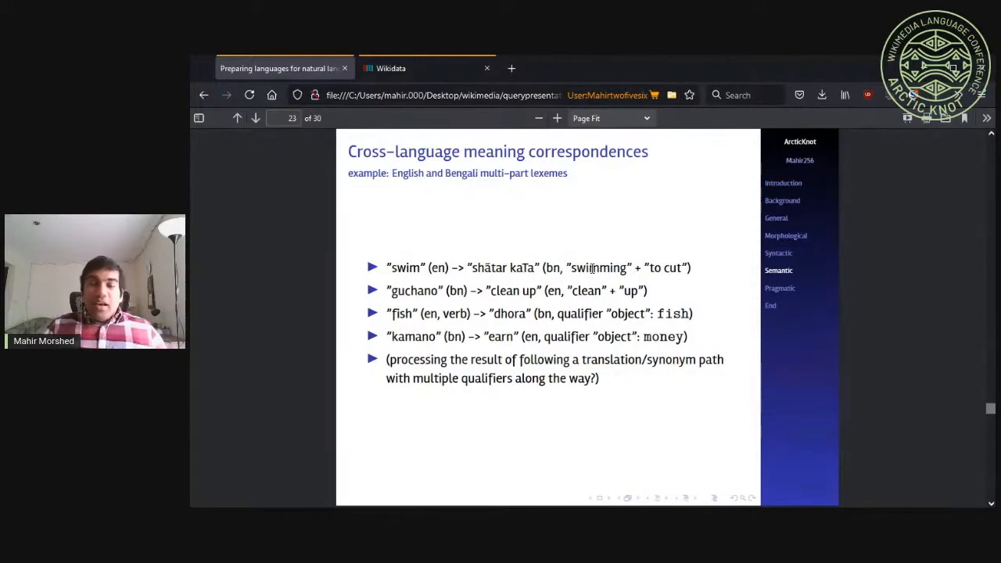
pyautogui.moveTo(487, 264)
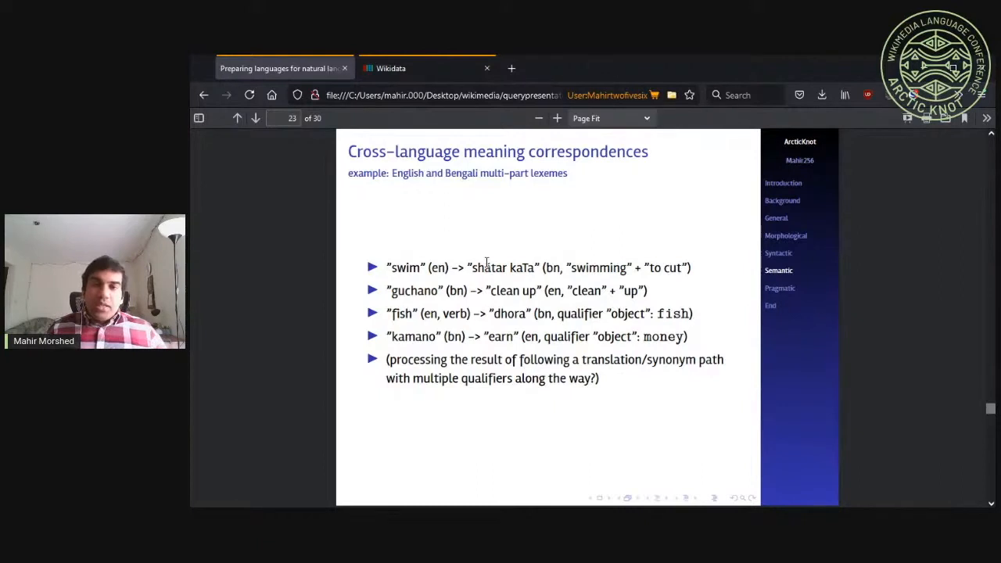
pyautogui.moveTo(477, 268)
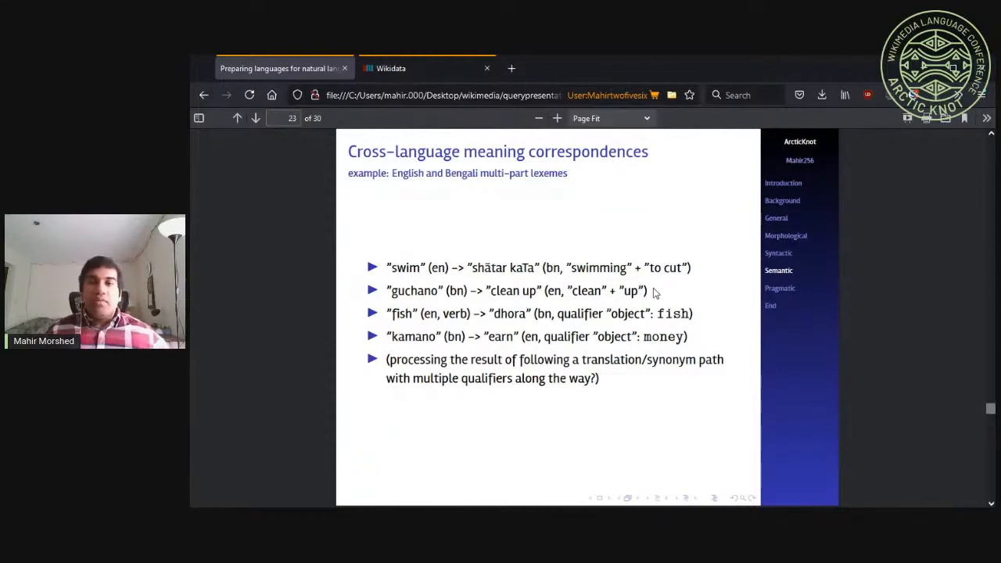
pyautogui.moveTo(586, 297)
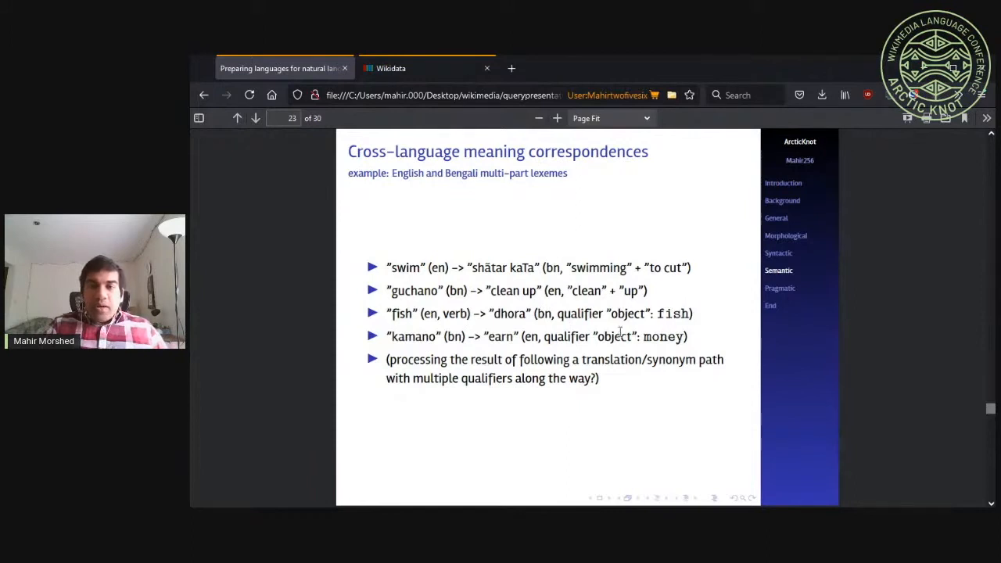
pyautogui.moveTo(741, 406)
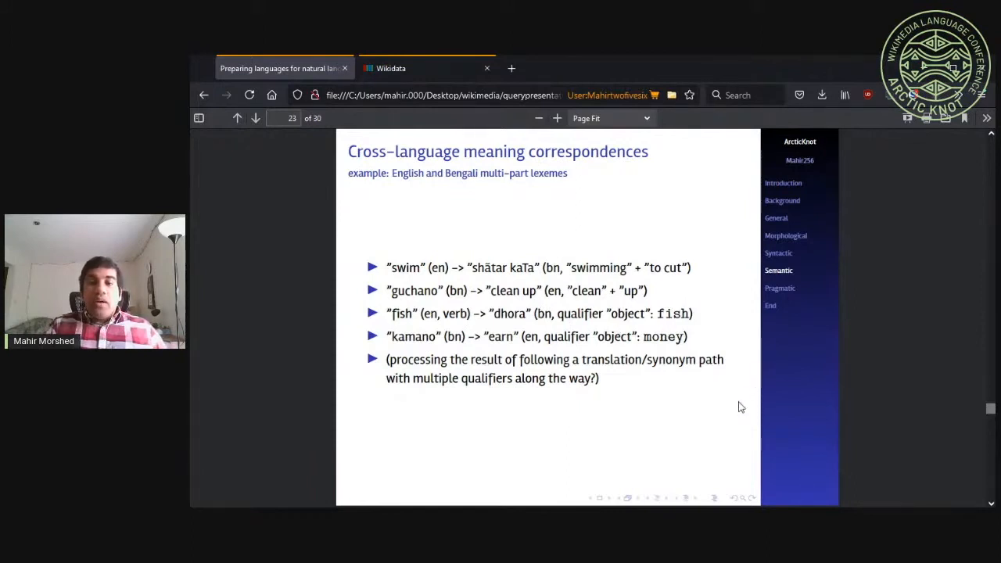
pyautogui.moveTo(612, 336)
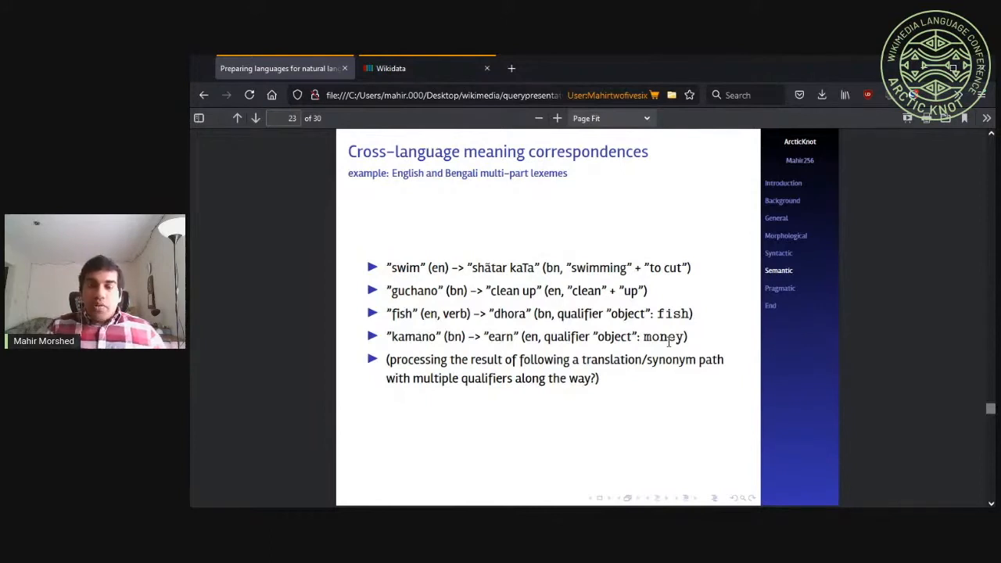
pyautogui.moveTo(406, 313)
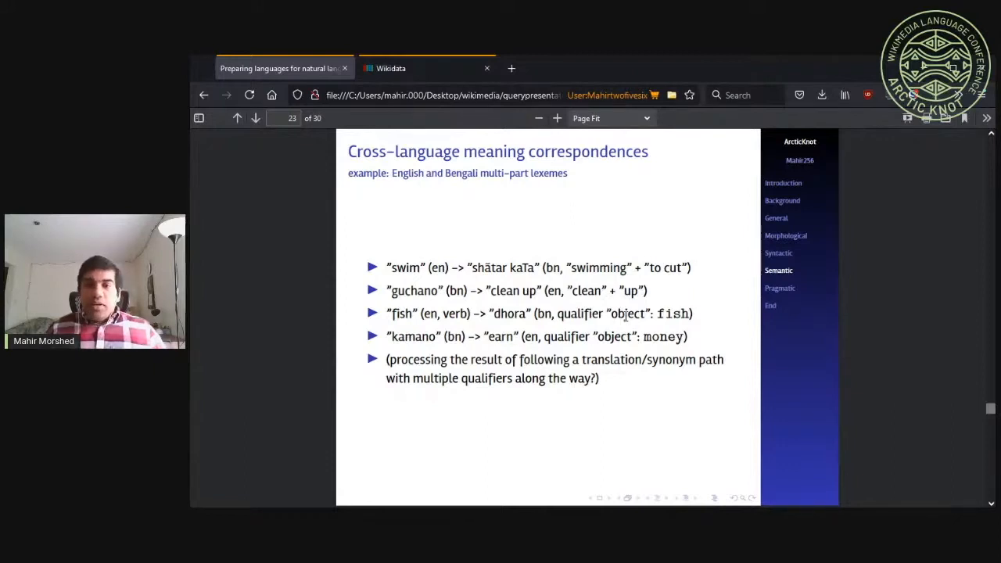
pyautogui.moveTo(589, 192)
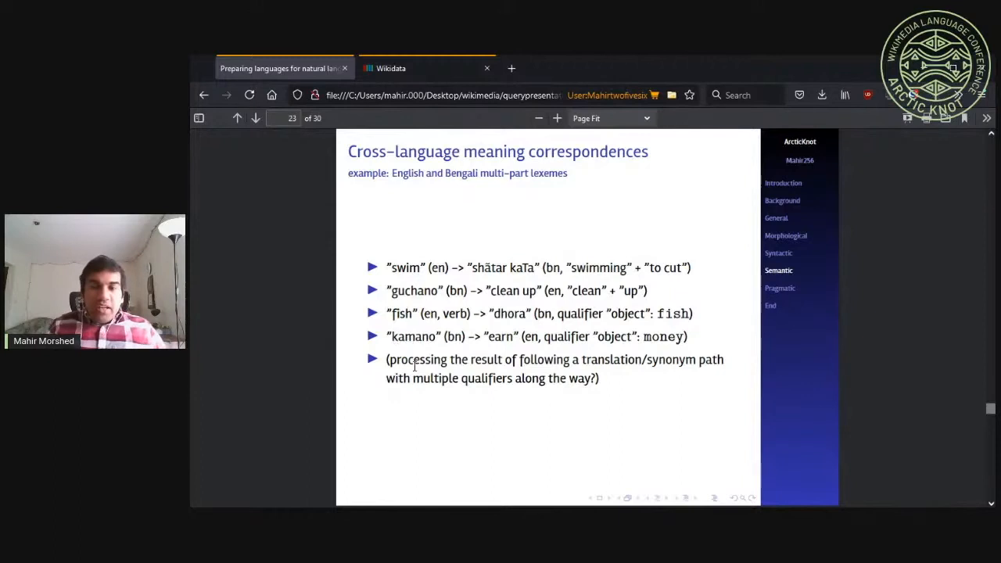
pyautogui.moveTo(569, 339)
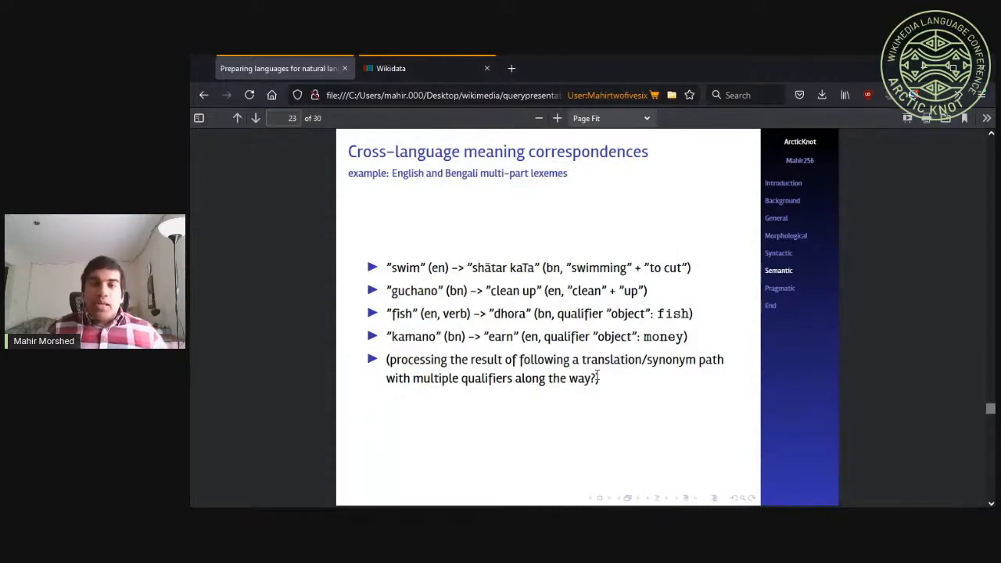
pyautogui.moveTo(636, 399)
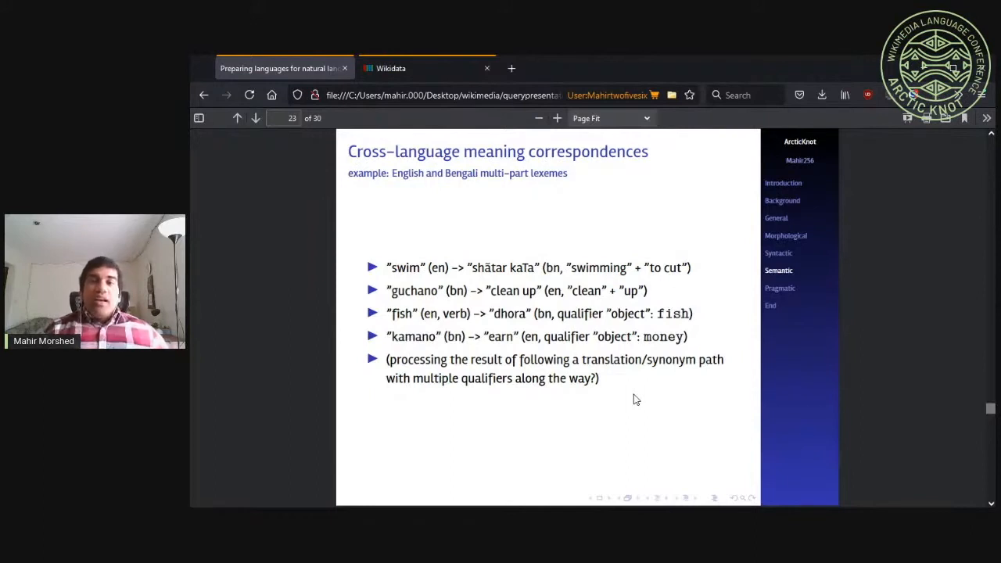
# Advance from slide 23 to slide 24, the Pragmatic section outline
pyautogui.click(255, 118)
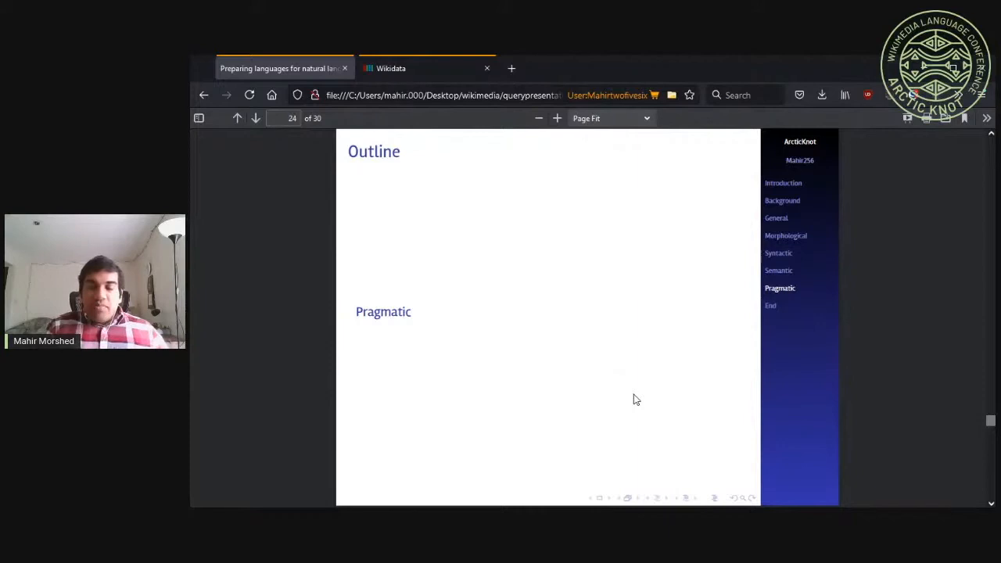
# Advance to slide 25, 'Pragmatic considerations', on regional provenance of lexemes
pyautogui.click(255, 119)
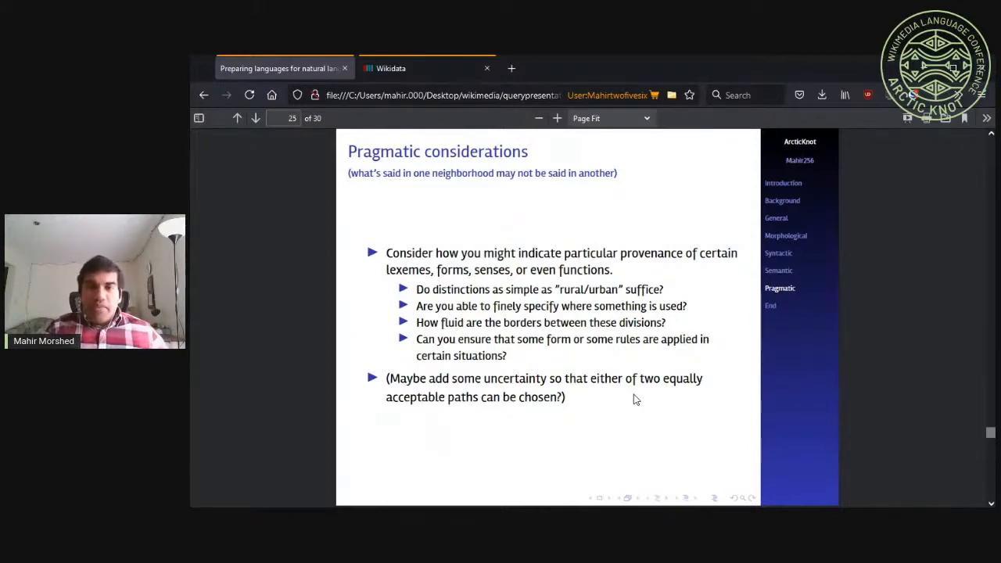
pyautogui.click(255, 118)
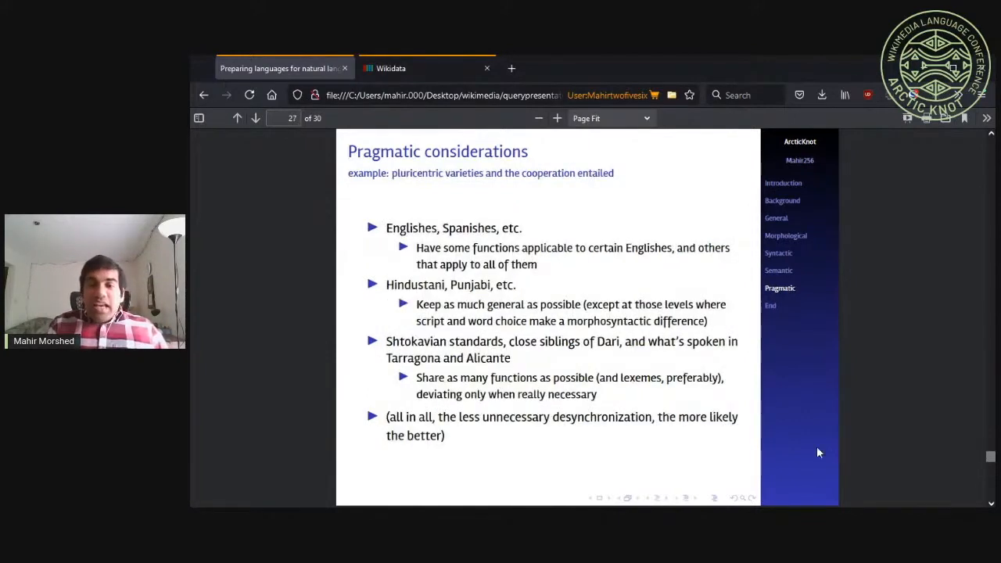
pyautogui.moveTo(832, 454)
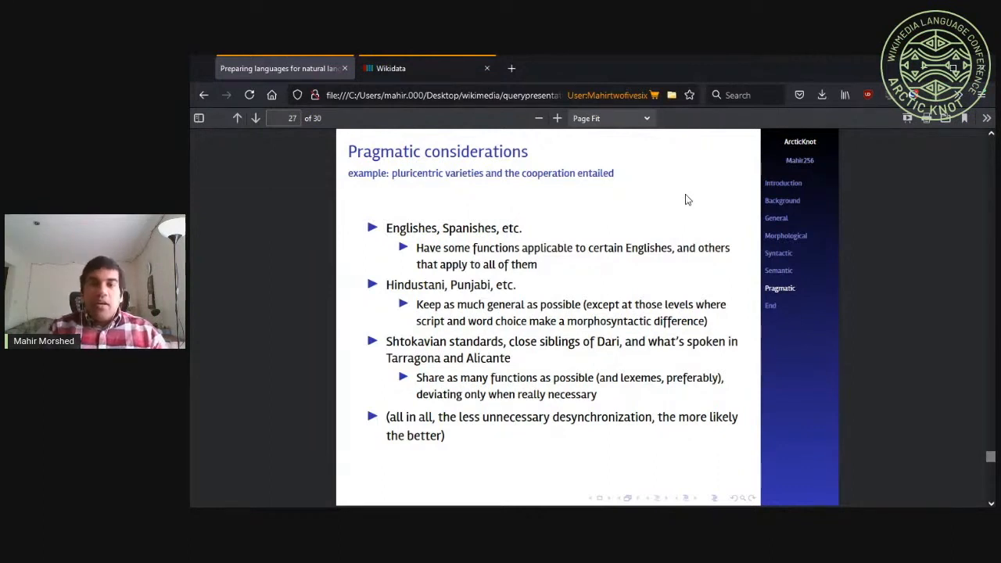
pyautogui.moveTo(388, 362)
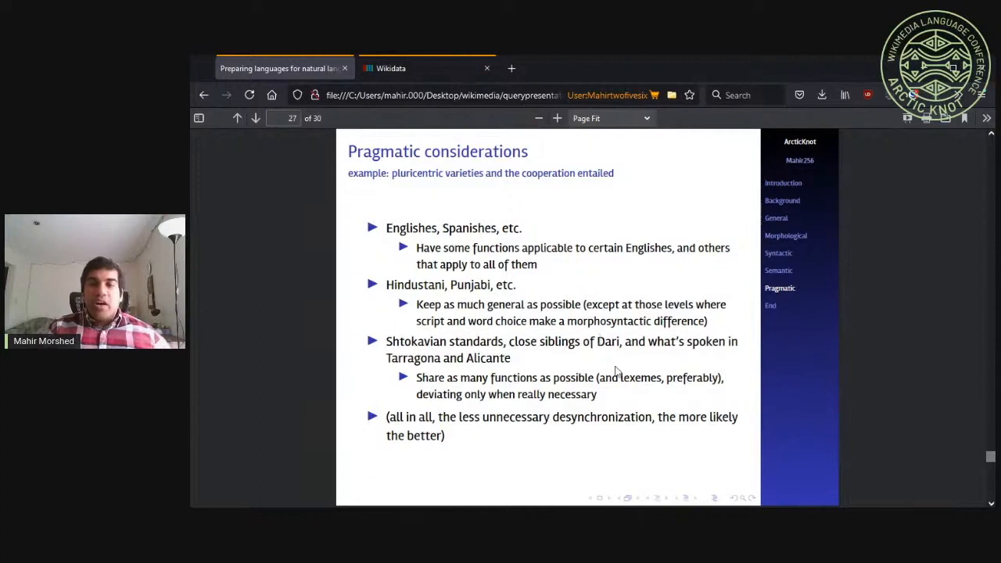
pyautogui.moveTo(574, 400)
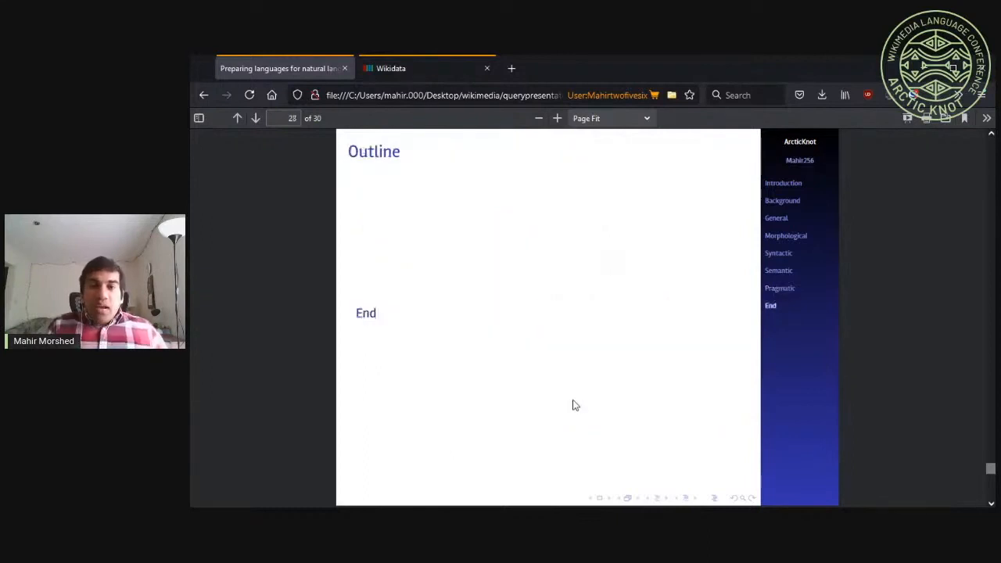
# Advance past the End outline to slide 29, 'Conclusions and caveats'
pyautogui.click(255, 118)
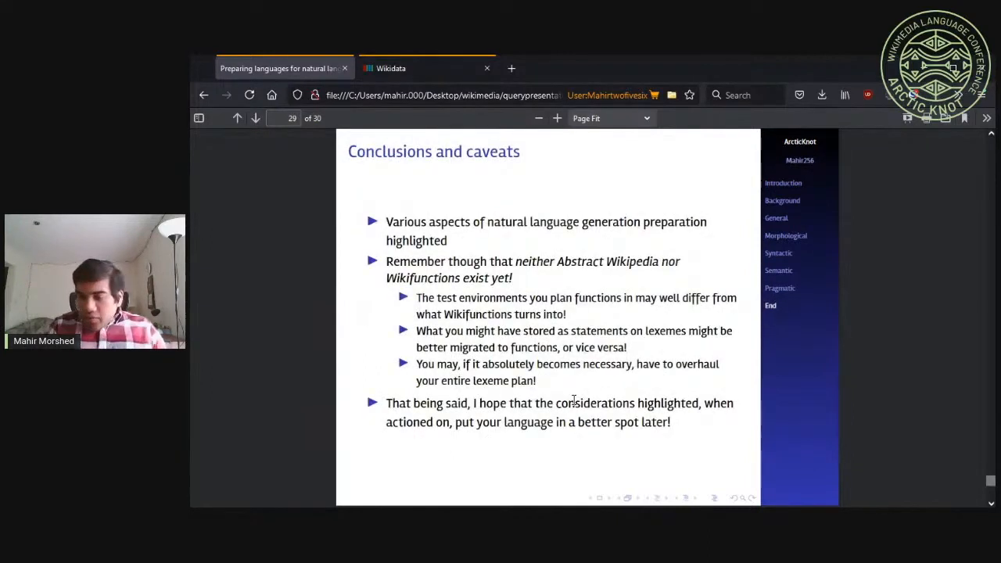